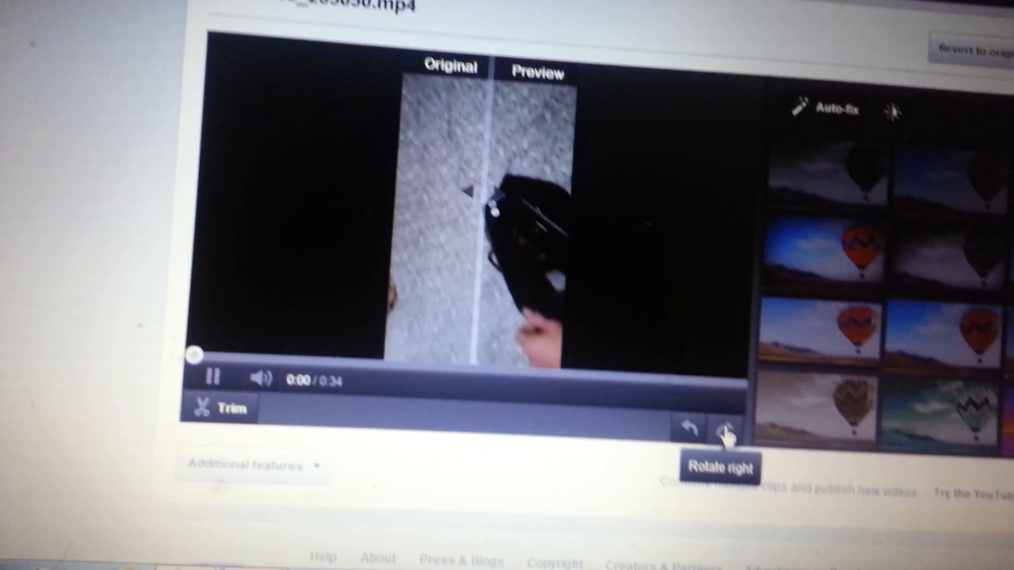
mouse_move(687, 420)
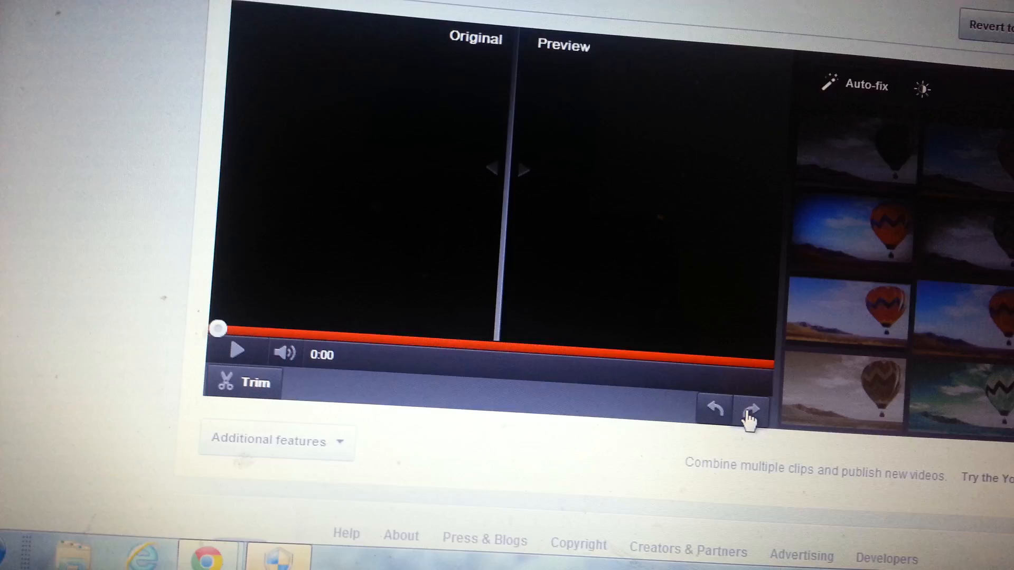
- Rotate the phone video a quarter turn right so it plays upright in landscape
click(237, 350)
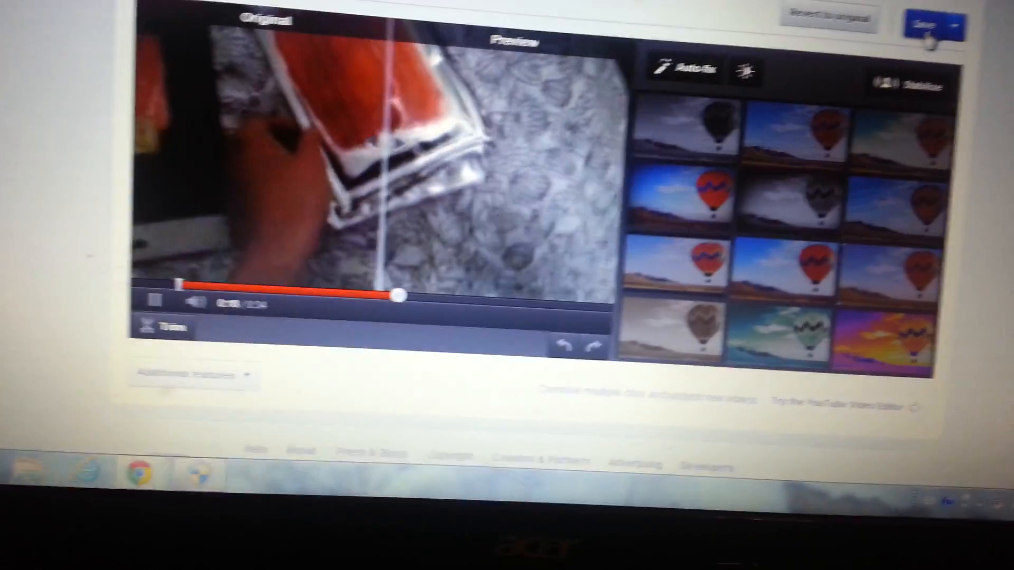
- Save the rotated video, triggering the processing-may-take-a-while notice
click(934, 23)
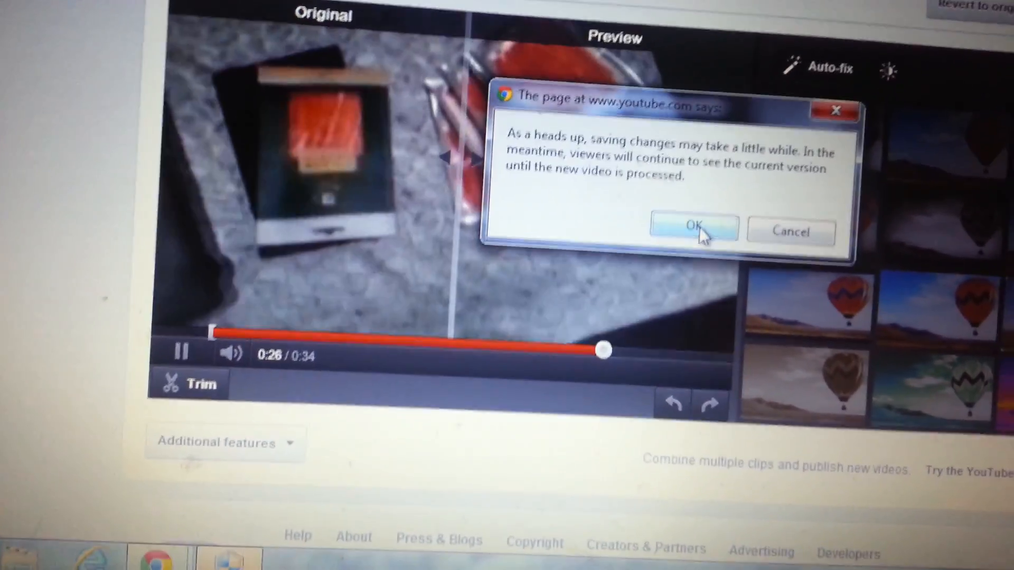
click(694, 229)
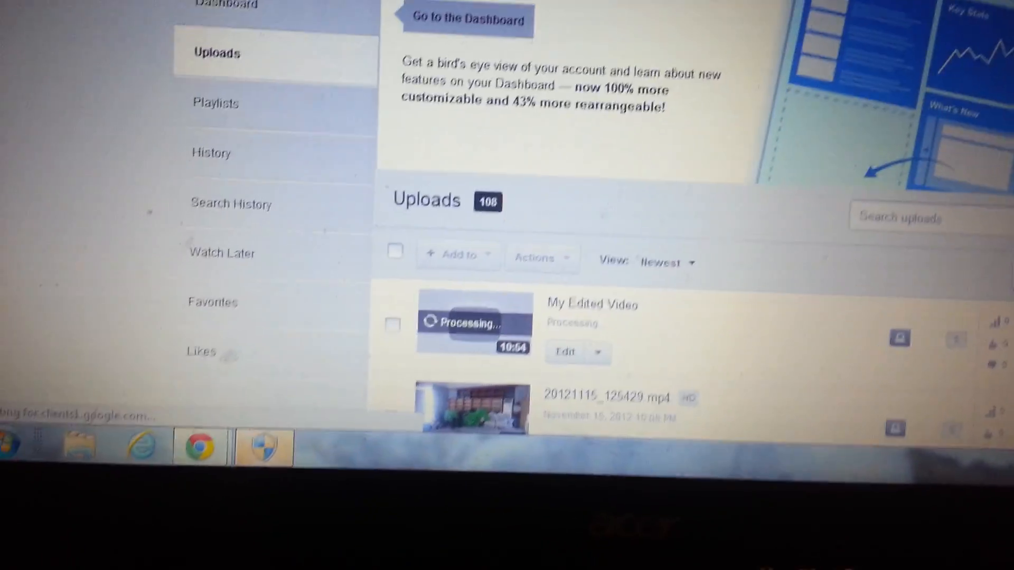
scroll(down, 3)
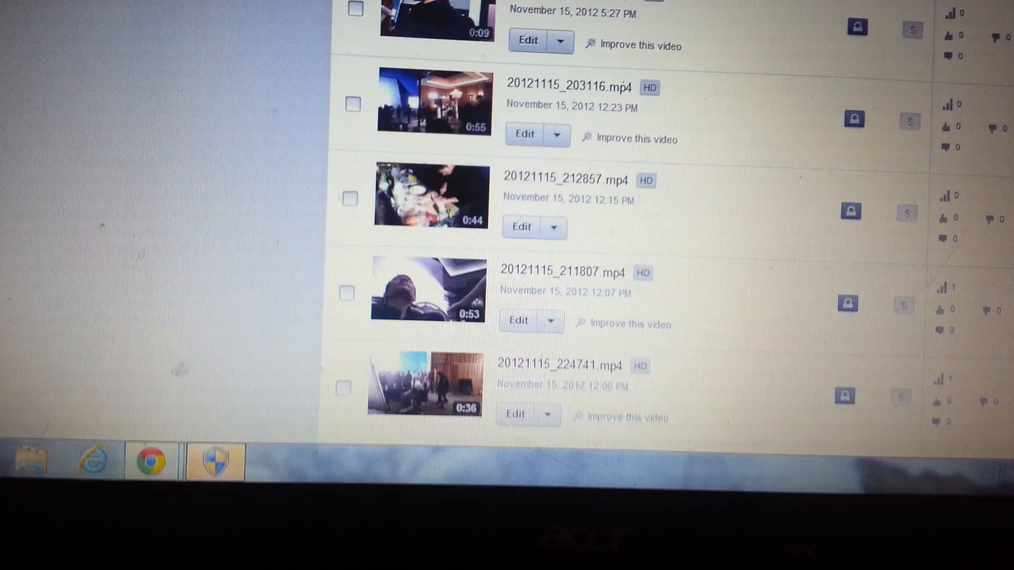
scroll(down, 3)
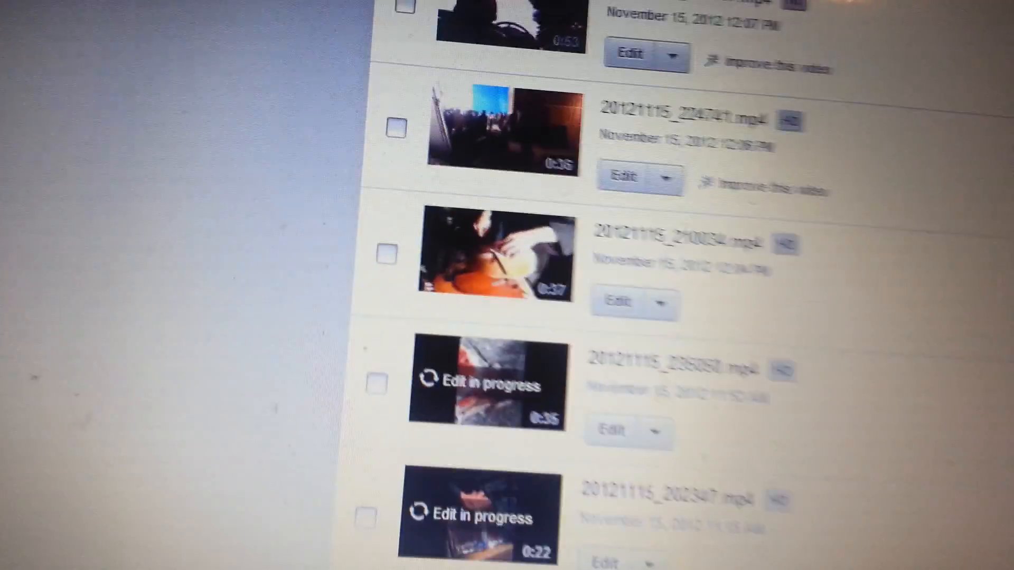
scroll(down, 3)
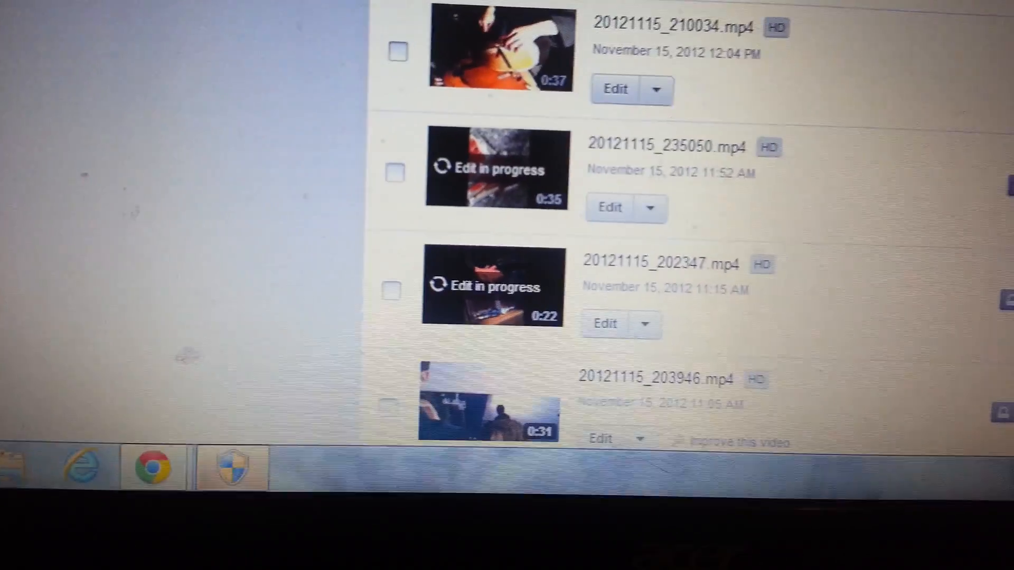
scroll(down, 3)
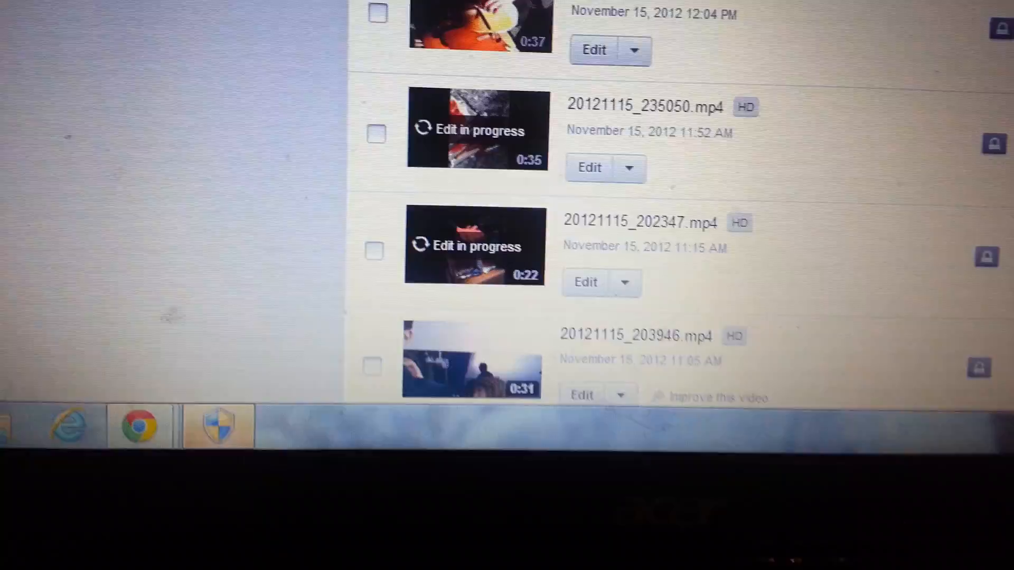